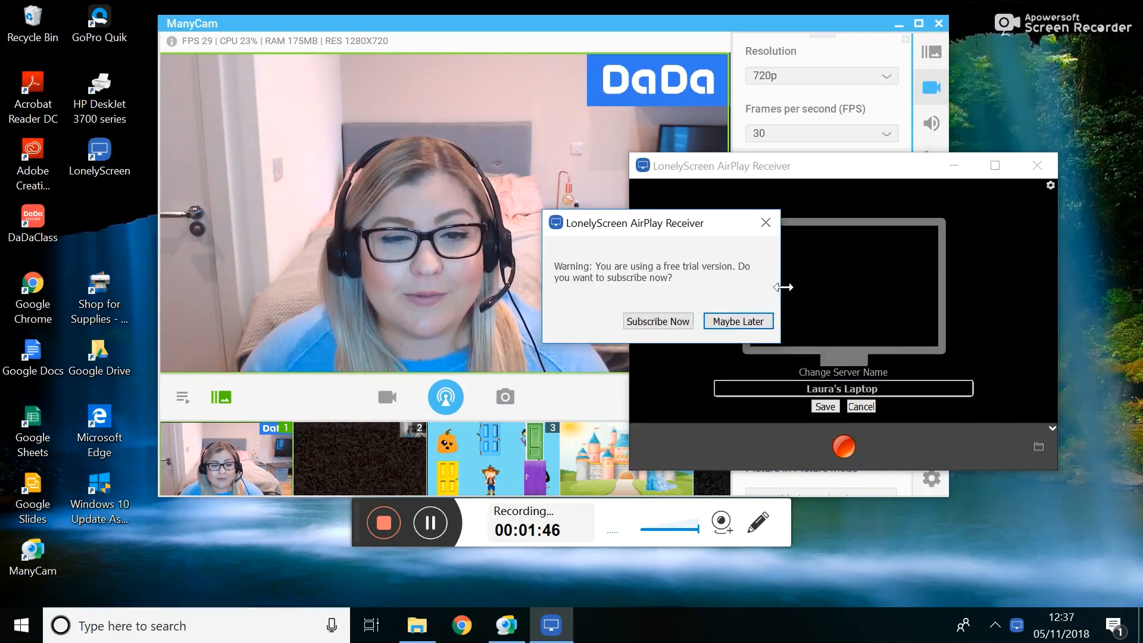
Step: Decline the LonelyScreen trial offer with Maybe Later and move the AirPlay receiver window right
{"action": "left_click", "coordinate": [738, 321]}
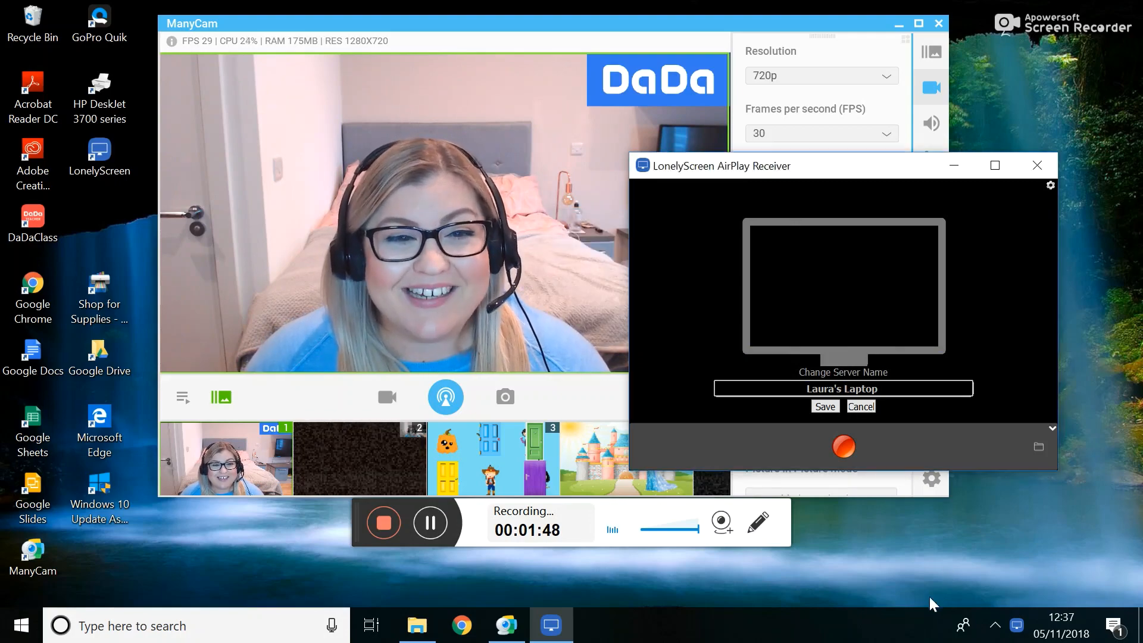
{"action": "mouse_move", "coordinate": [1020, 603]}
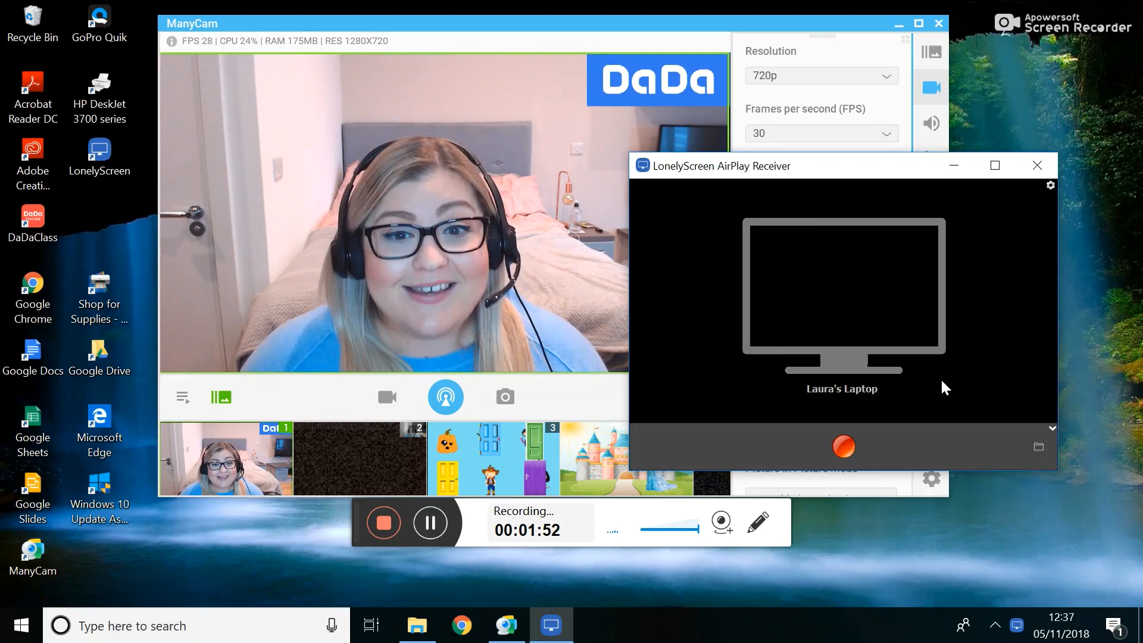
{"action": "left_click_drag", "start_coordinate": [737, 166], "coordinate": [805, 159]}
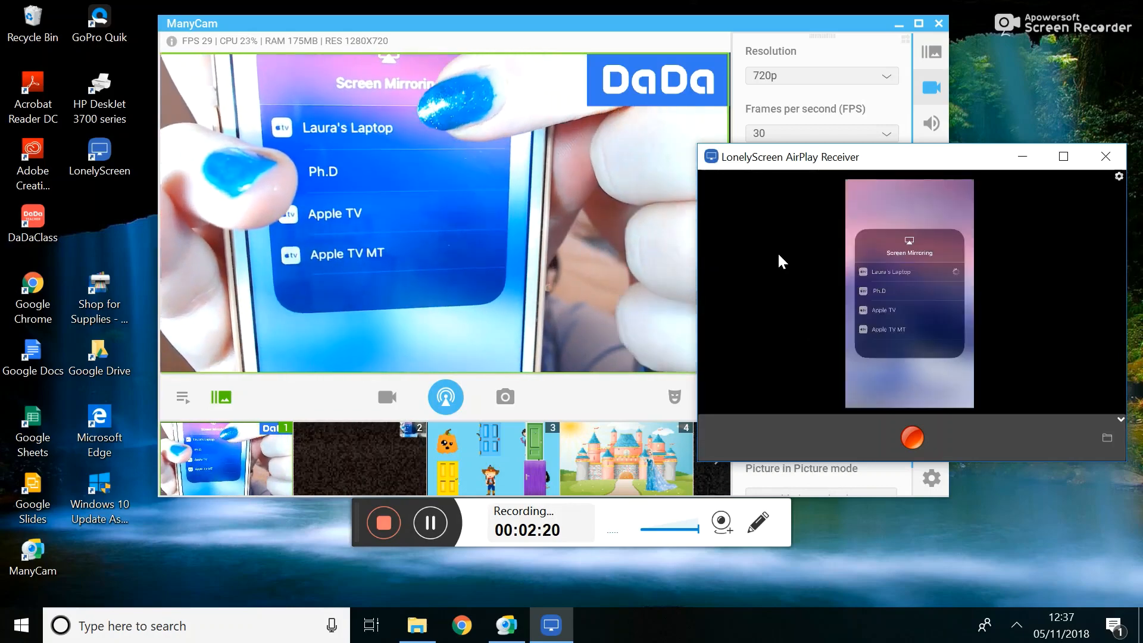
Step: Mirror the iPhone's home screen into the LonelyScreen receiver window
{"action": "left_click", "coordinate": [891, 272]}
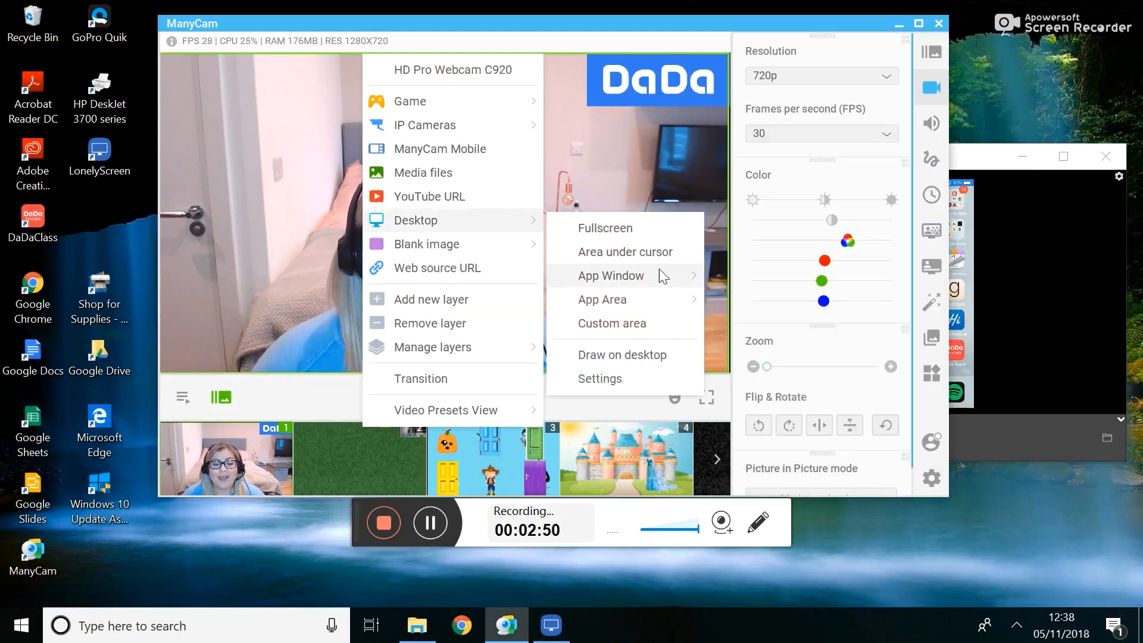
Step: Set the layer source to the LonelyScreen AirPlay Receiver app window
{"action": "left_click", "coordinate": [611, 276]}
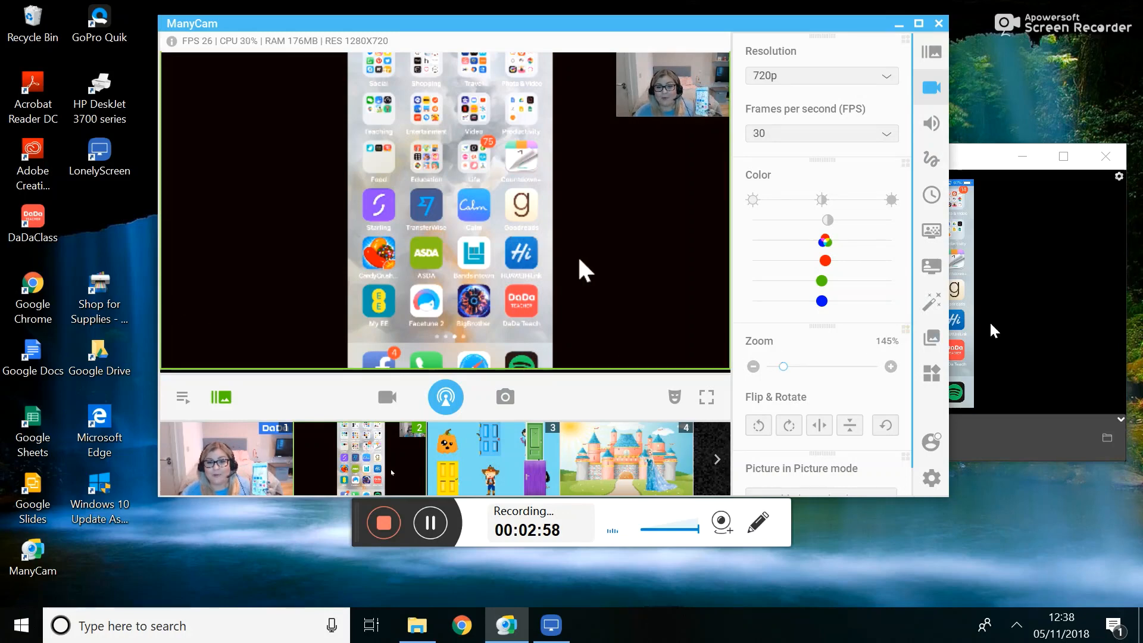
Step: Bring the LonelyScreen receiver window to the front beside ManyCam
{"action": "left_click", "coordinate": [551, 624]}
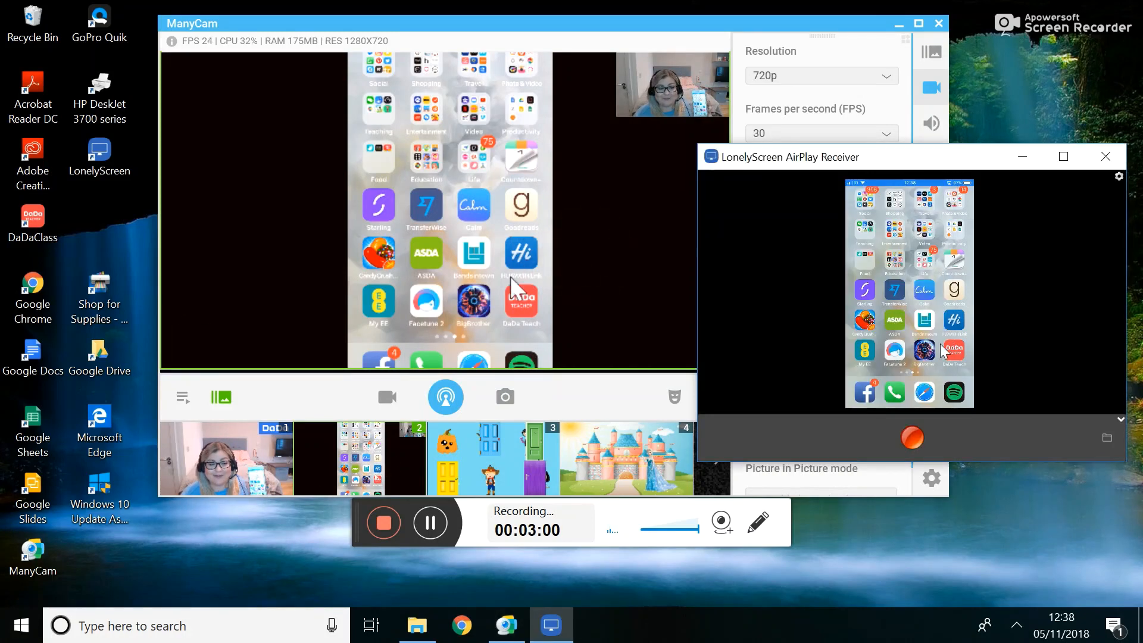
{"action": "mouse_move", "coordinate": [449, 354]}
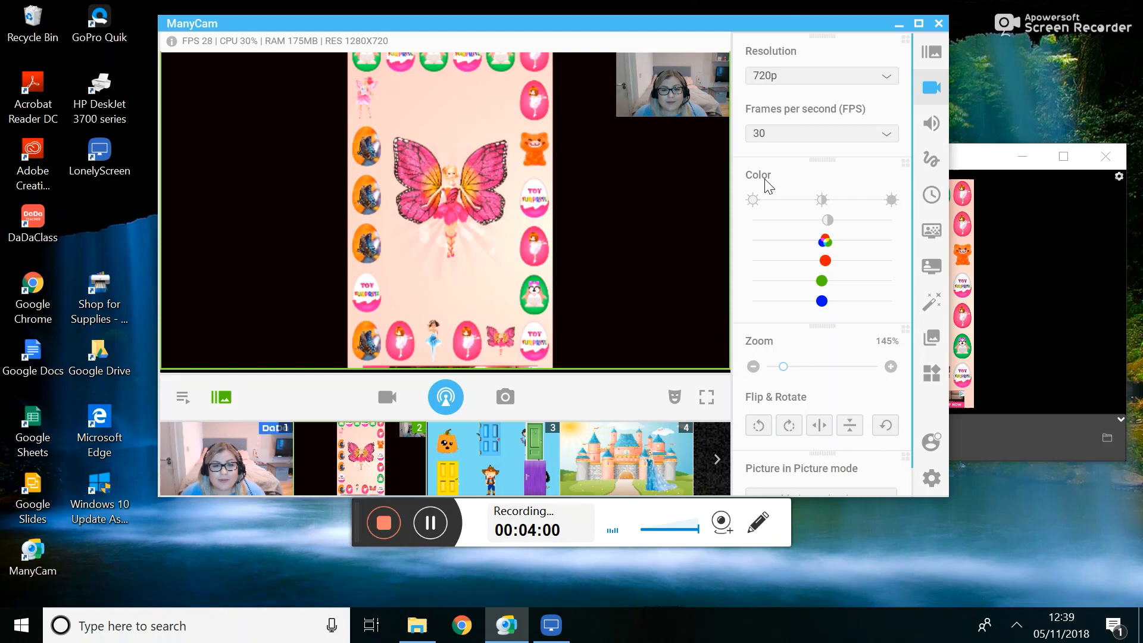
Step: Adjust the phone layer's Zoom slider back and forth, settling at 175%
{"action": "left_click_drag", "start_coordinate": [782, 366], "coordinate": [791, 366]}
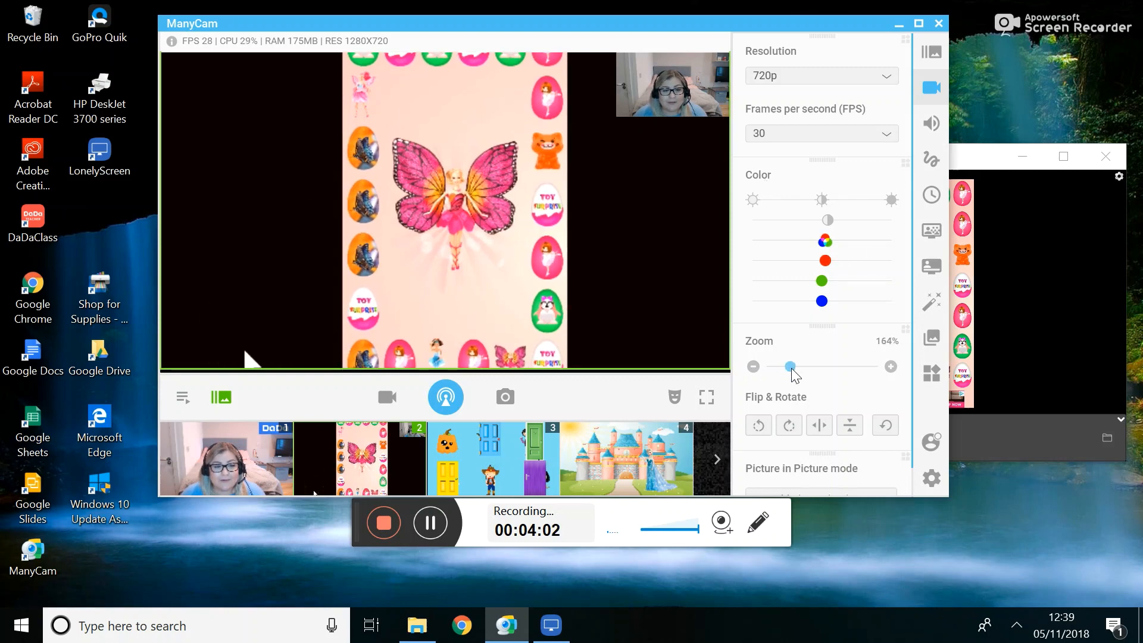
{"action": "left_click_drag", "start_coordinate": [790, 367], "coordinate": [823, 366]}
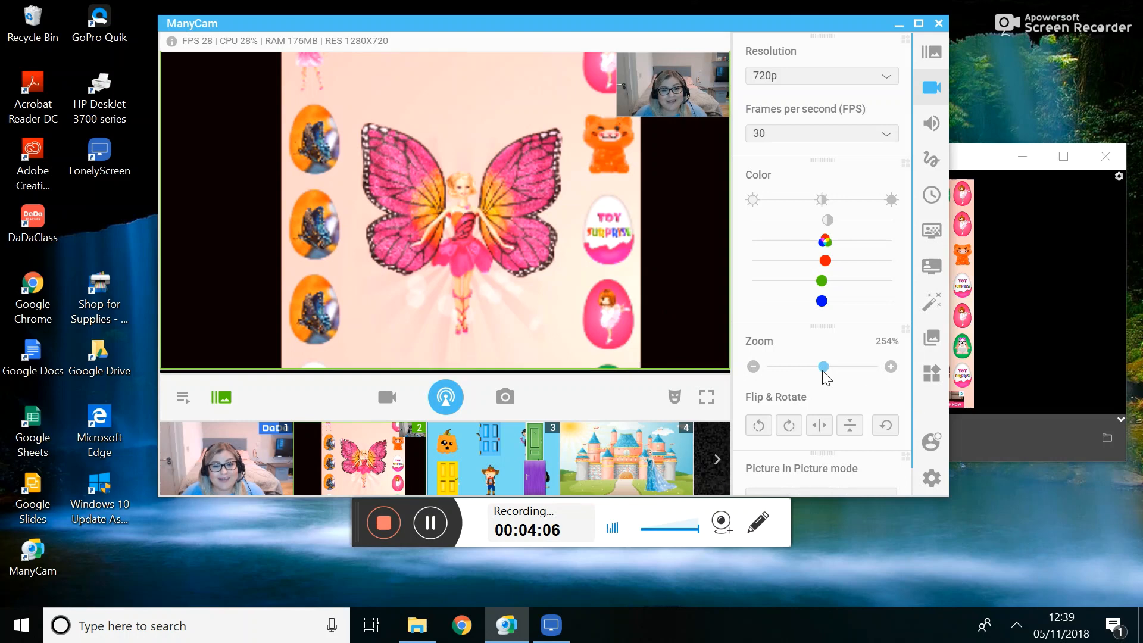
{"action": "left_click_drag", "start_coordinate": [824, 367], "coordinate": [774, 366]}
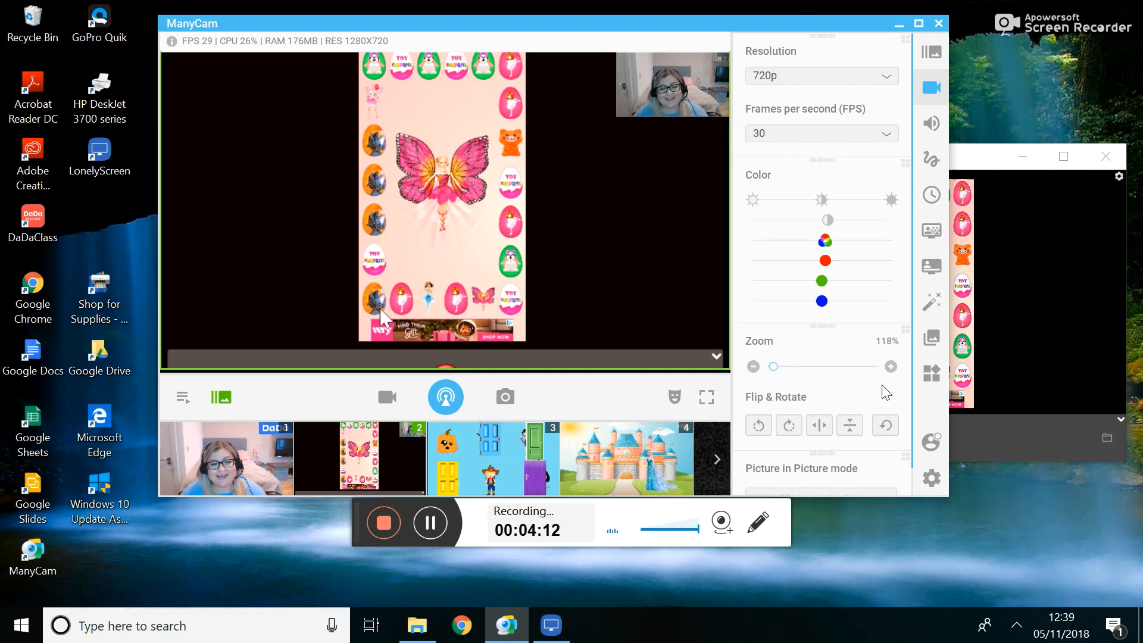
{"action": "left_click_drag", "start_coordinate": [773, 366], "coordinate": [789, 366]}
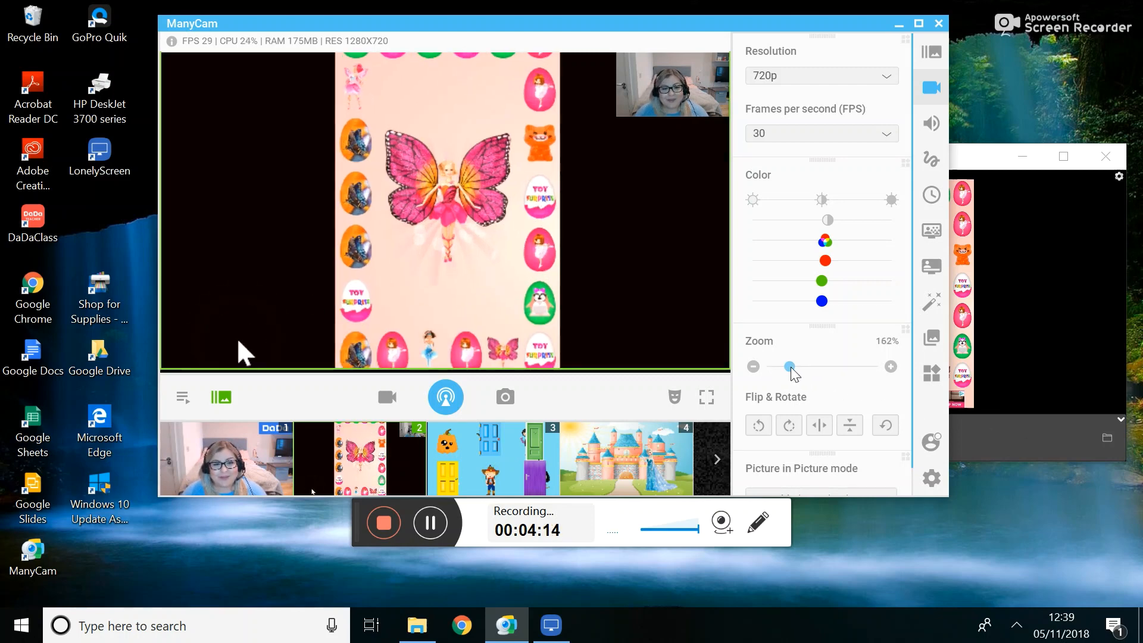
{"action": "left_click_drag", "start_coordinate": [790, 367], "coordinate": [793, 366]}
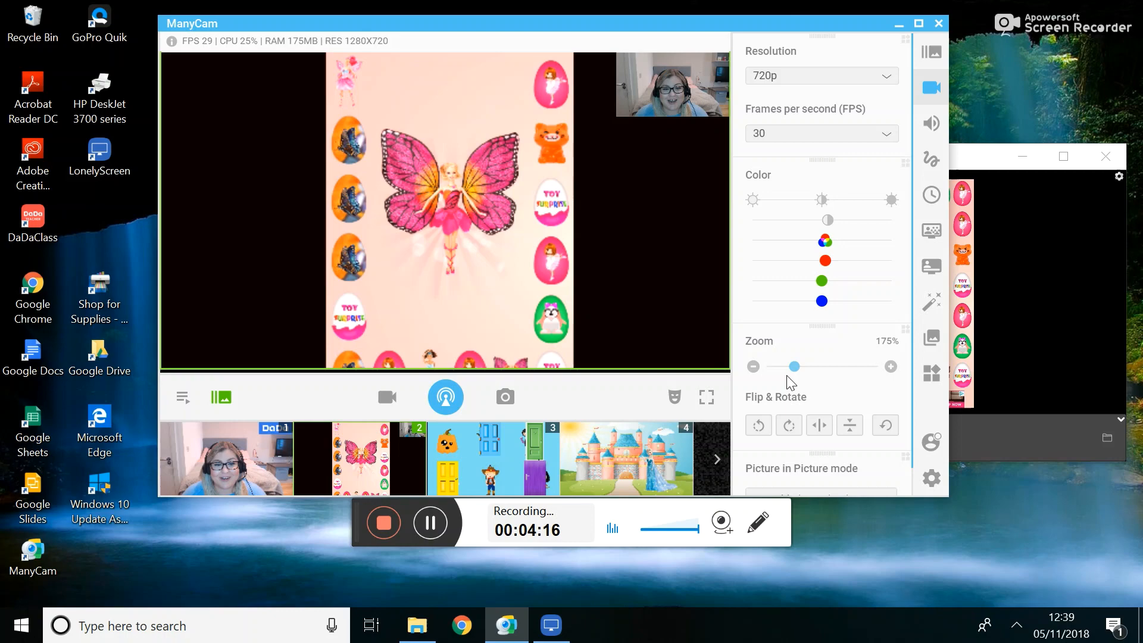